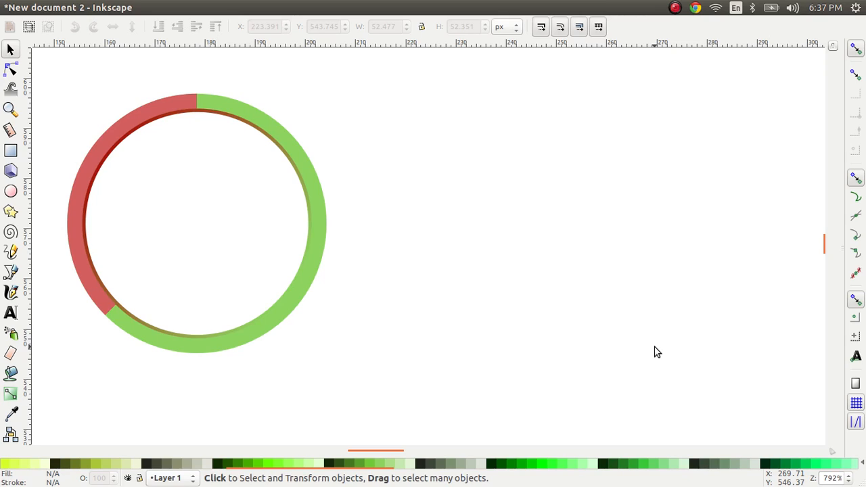
mouse_move(377, 228)
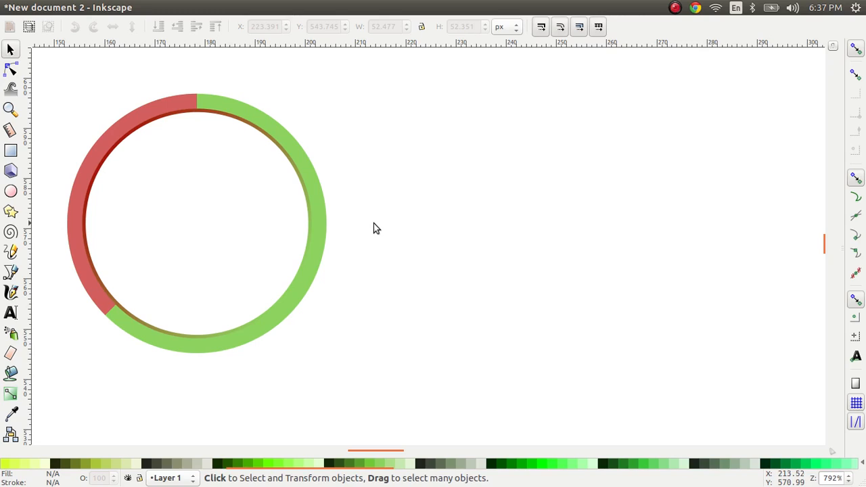
mouse_move(378, 229)
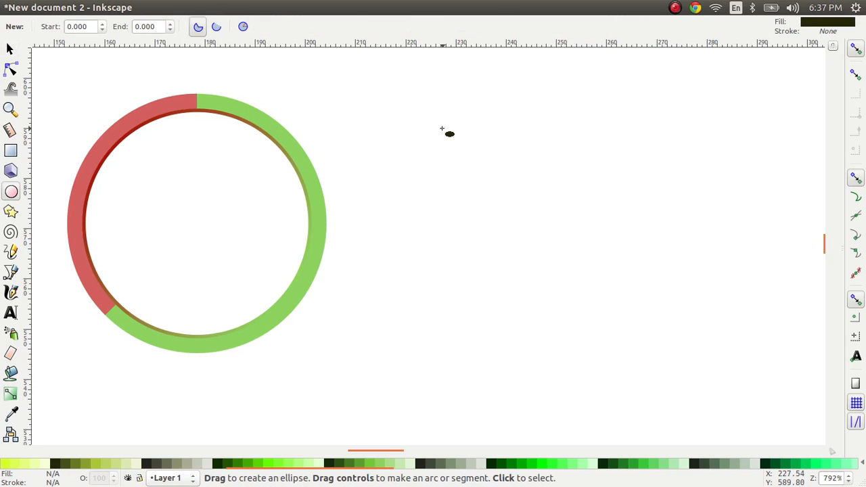
Draw a circle to the right of the ring and give it a green outline
drag(442, 128, 555, 266)
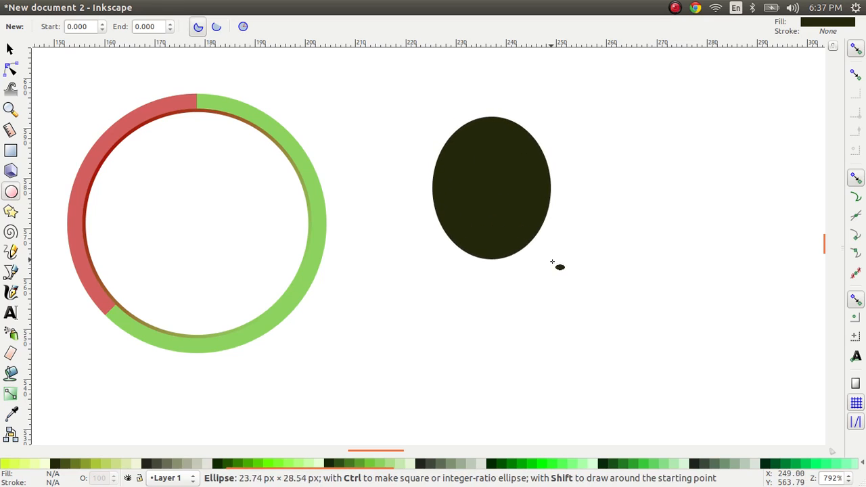
drag(551, 262, 636, 347)
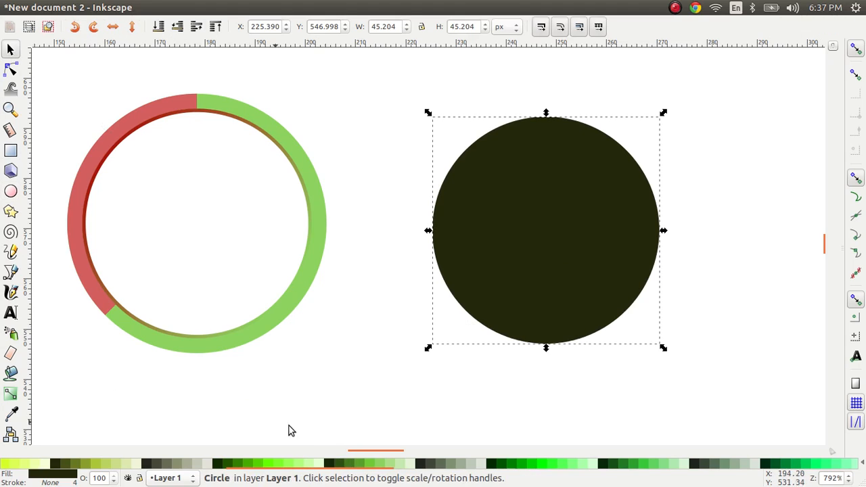
mouse_move(369, 466)
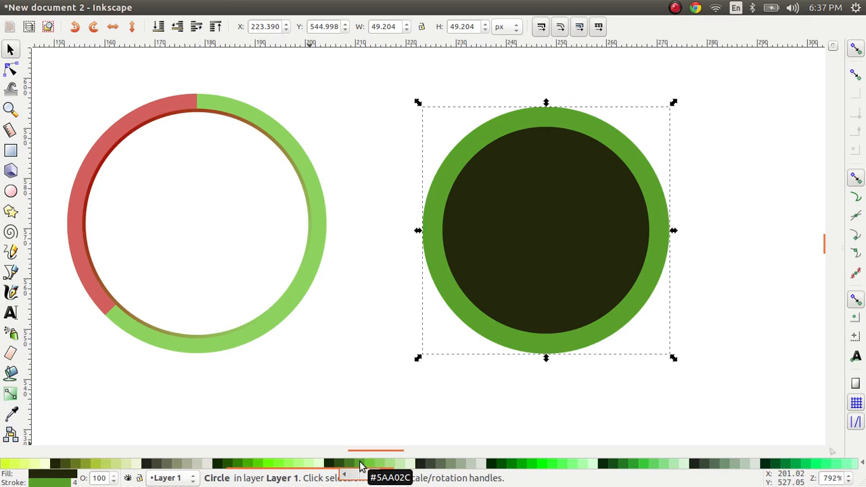
click(375, 463)
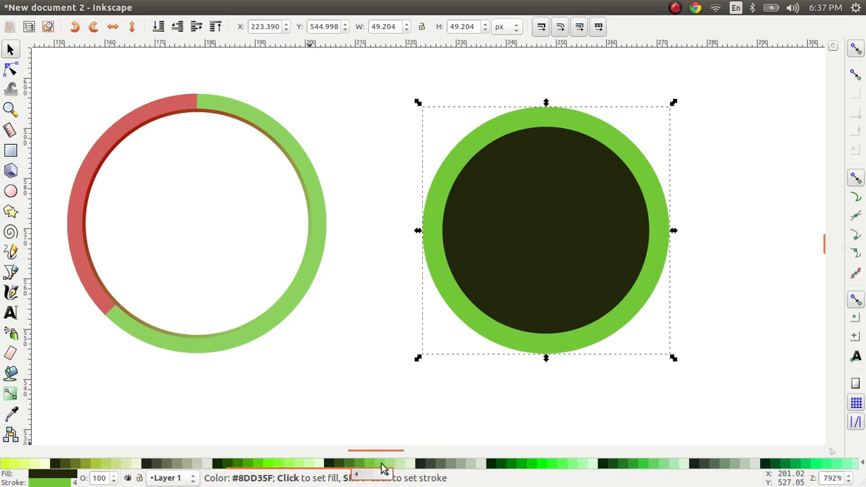
Lighten the circle's outline to light green and remove its fill
click(546, 230)
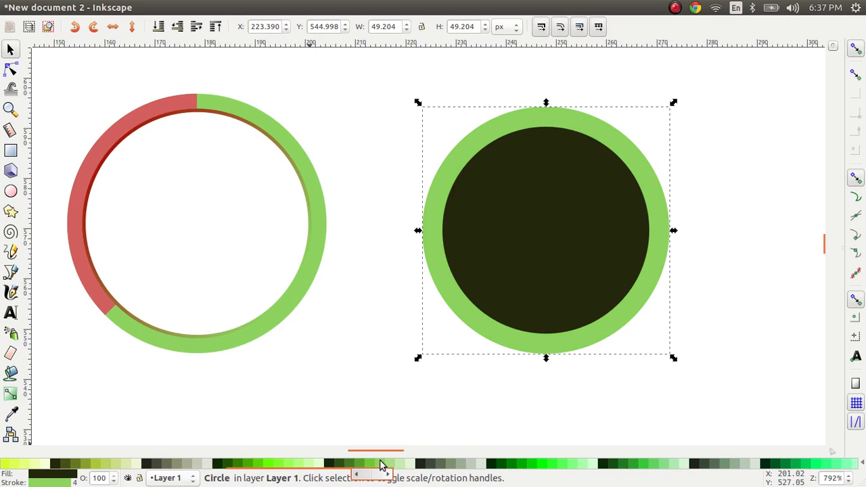
click(509, 350)
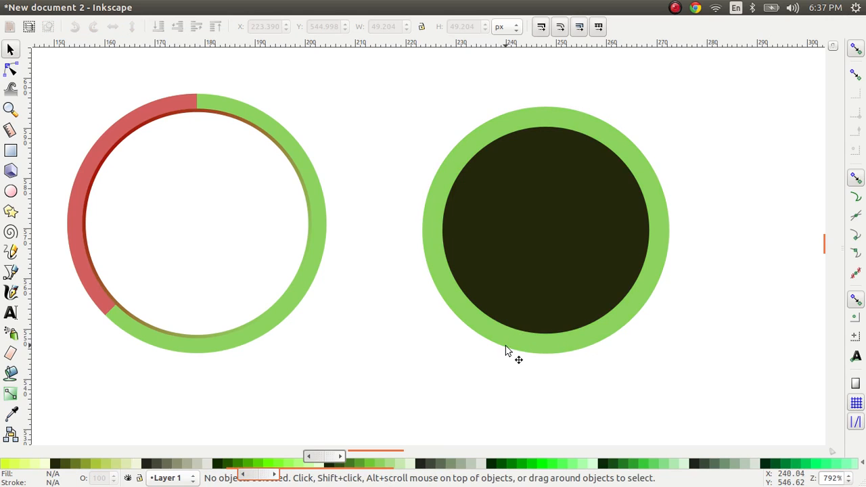
click(546, 230)
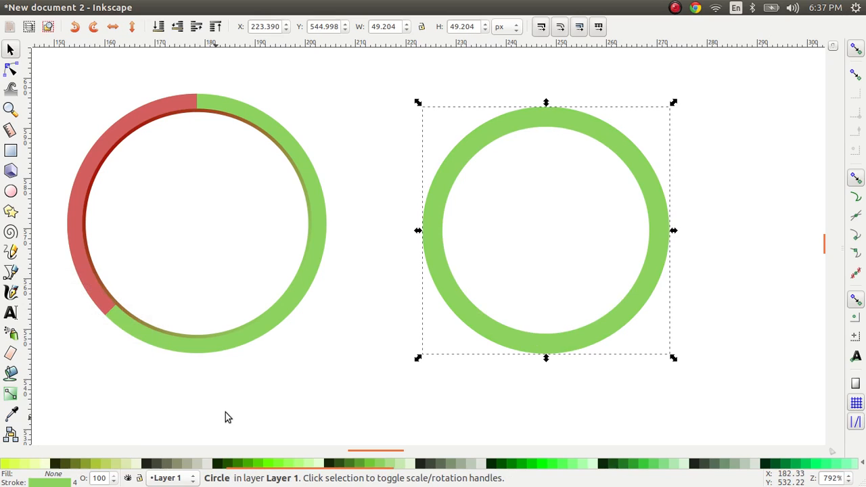
click(433, 316)
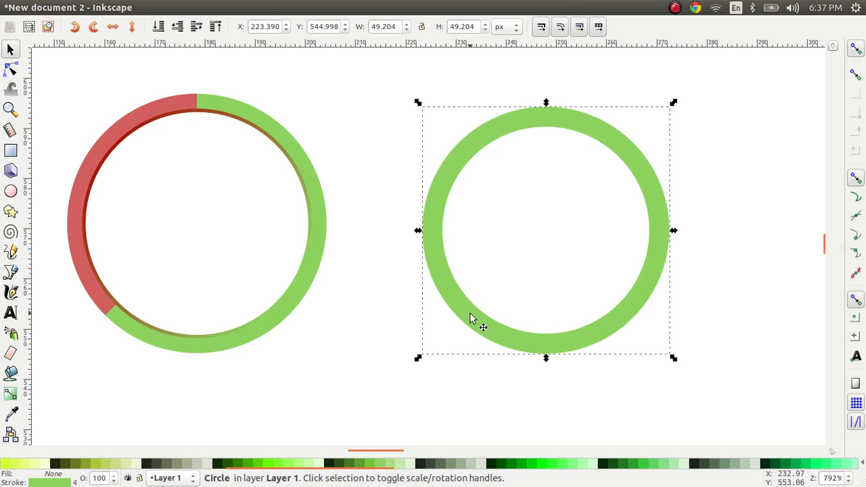
click(470, 325)
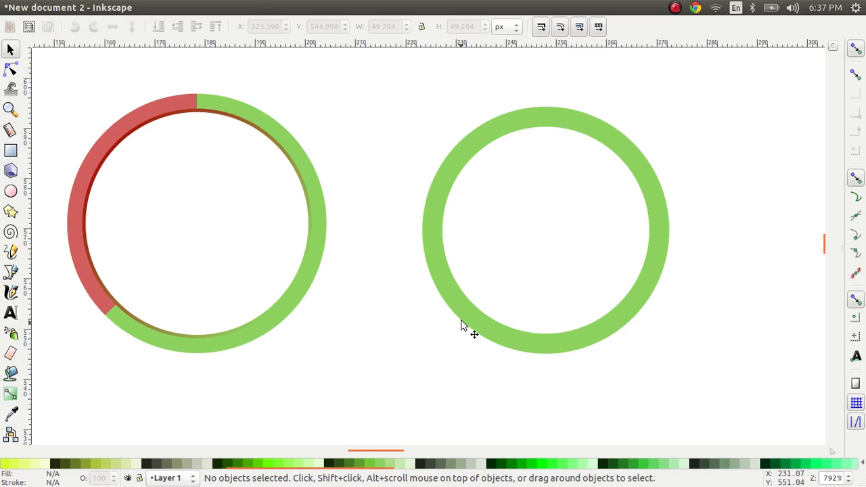
mouse_move(445, 264)
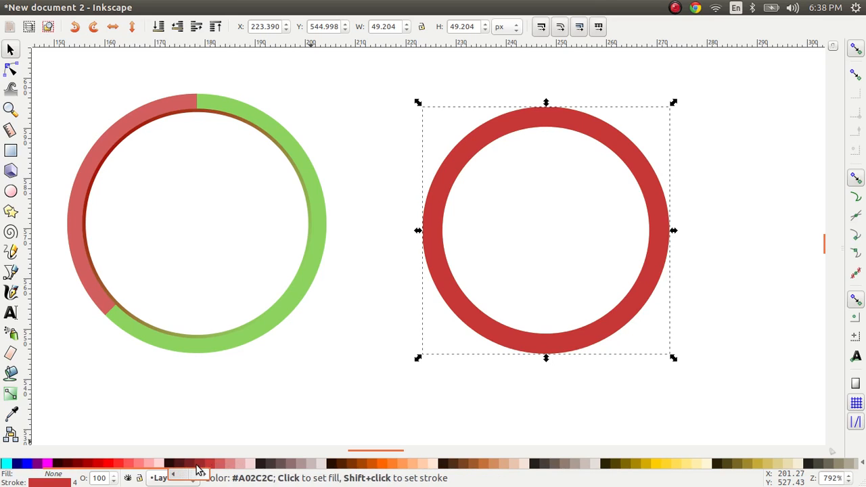
Change the new ring's outline from green to a soft red swatch
click(549, 407)
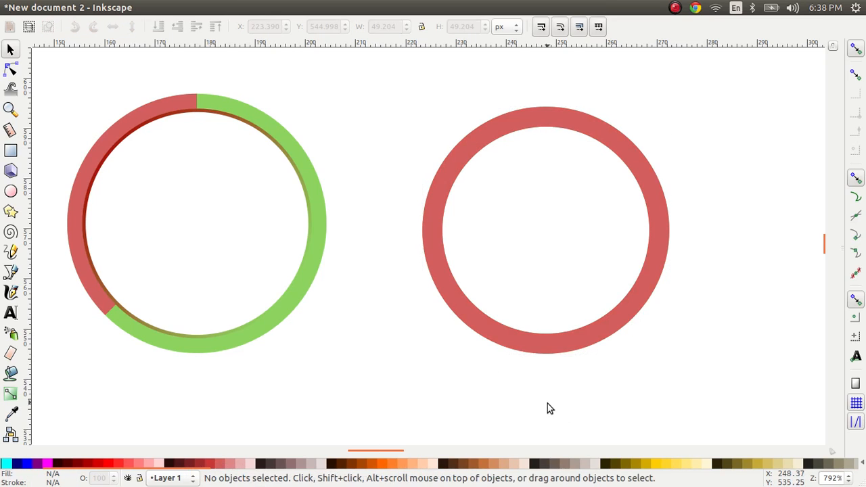
mouse_move(561, 350)
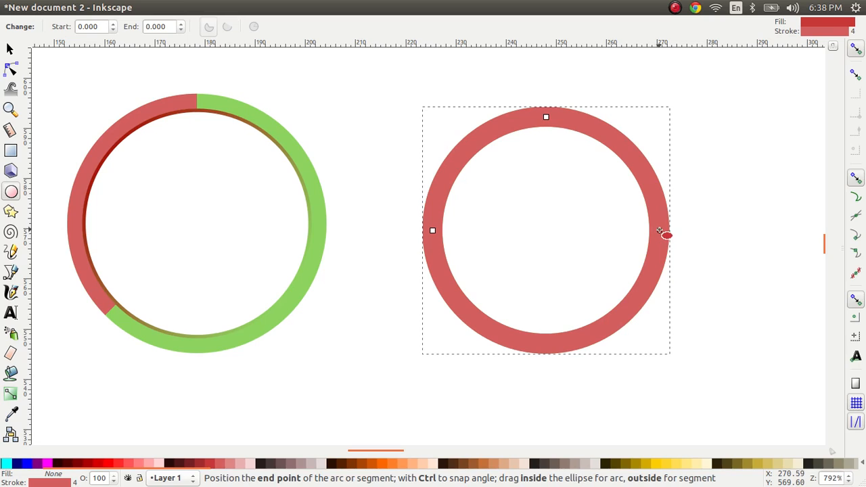
Drag the red circle's end handle to make a lower-right arc over the green copy
drag(666, 235, 546, 130)
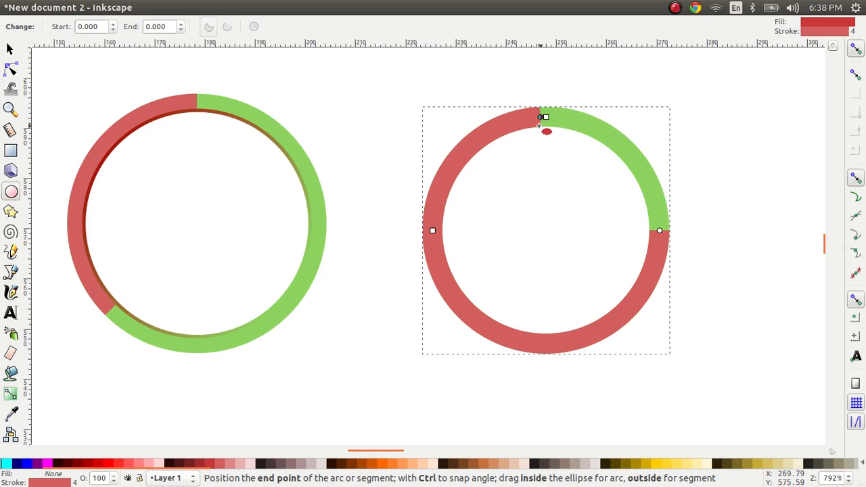
drag(547, 130, 511, 326)
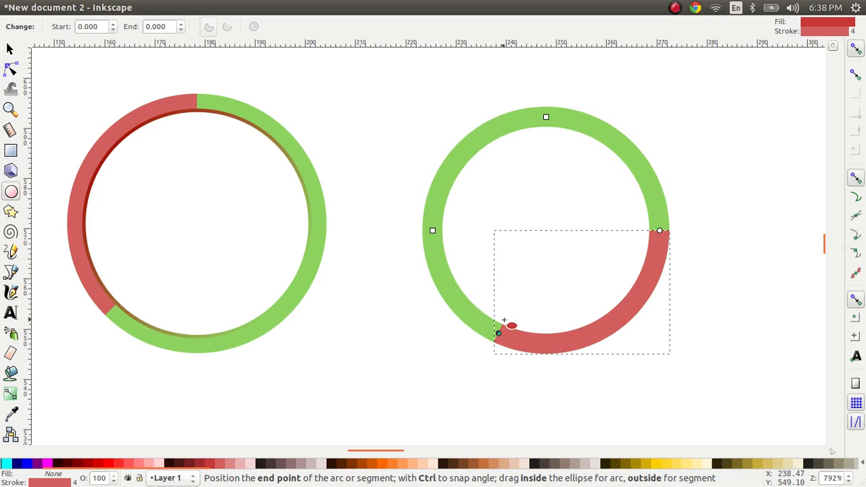
drag(498, 331, 453, 296)
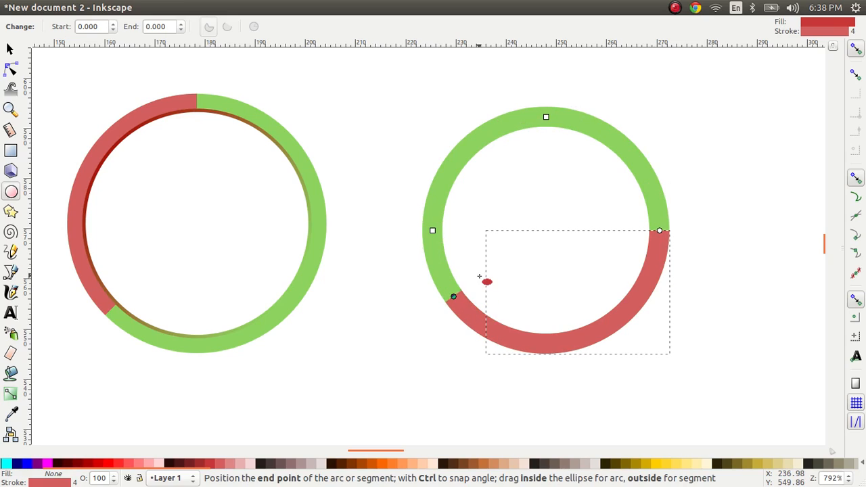
drag(453, 296, 494, 331)
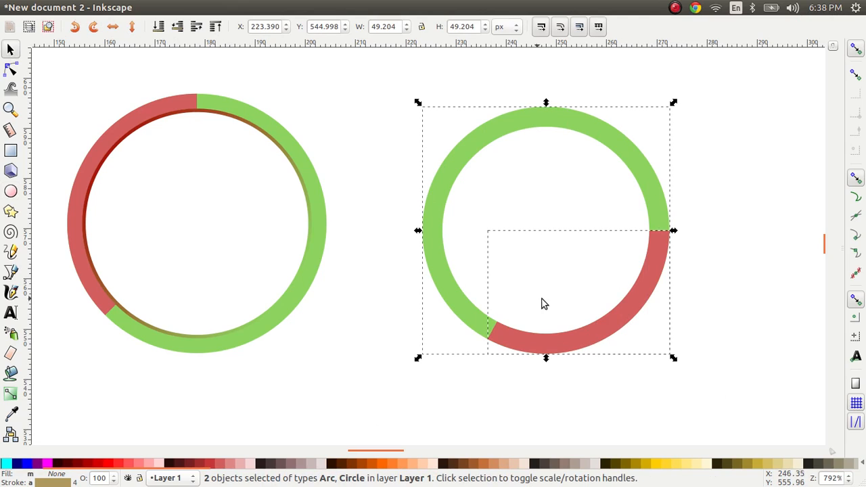
mouse_move(443, 169)
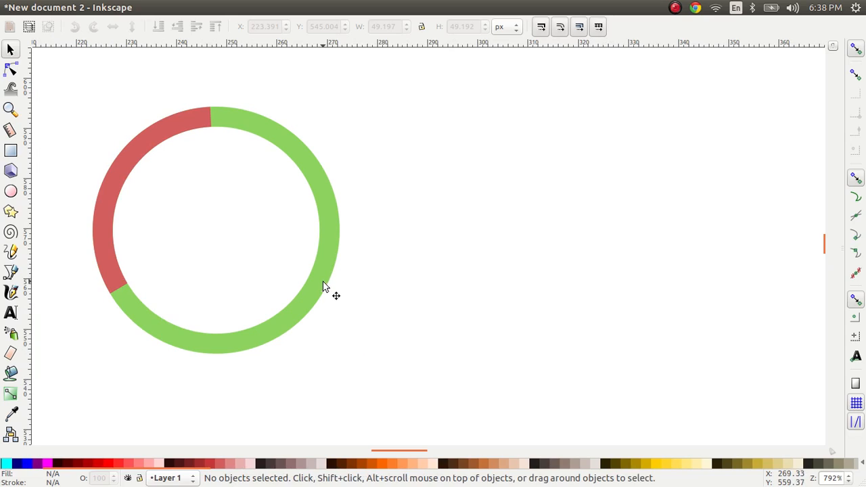
Fill the copied green circle with solid green, making it a disc
click(325, 284)
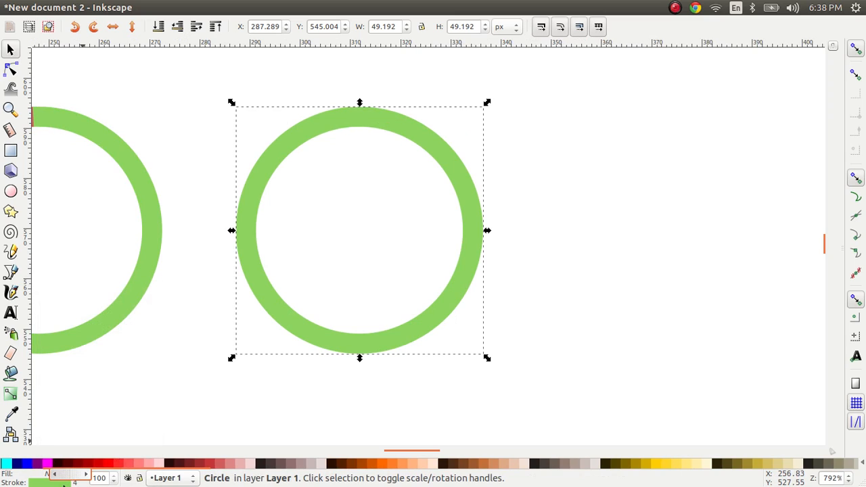
right_click(46, 473)
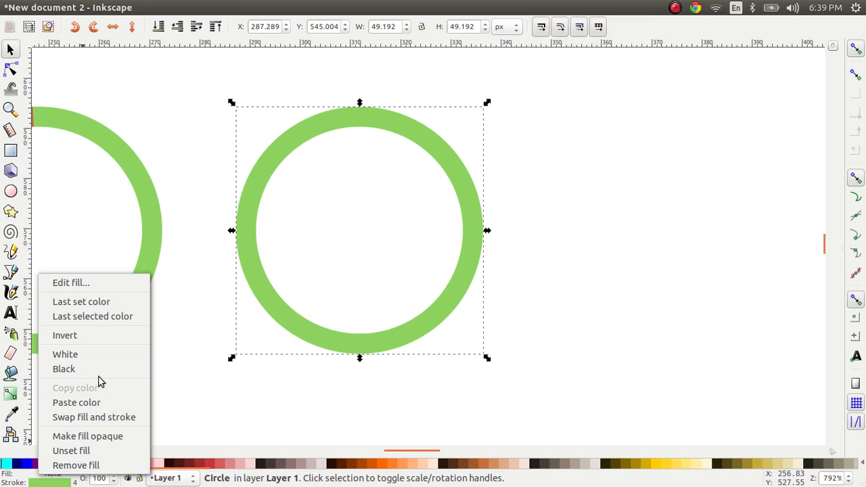
mouse_move(63, 368)
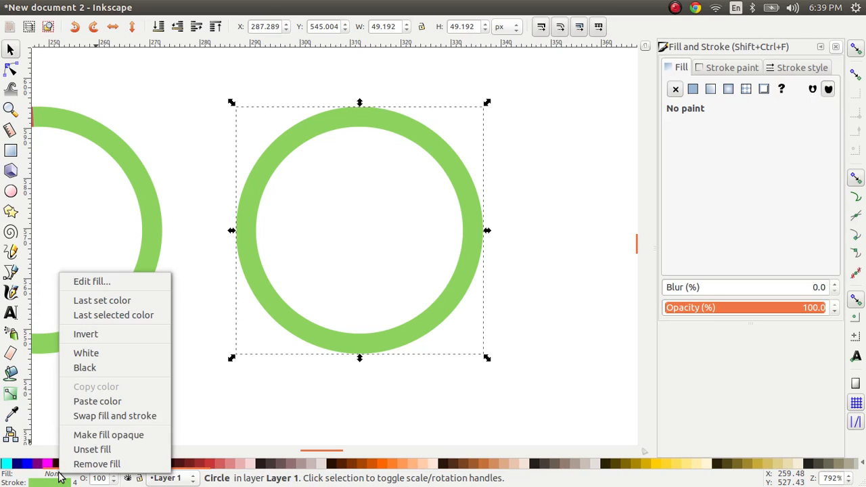
click(693, 88)
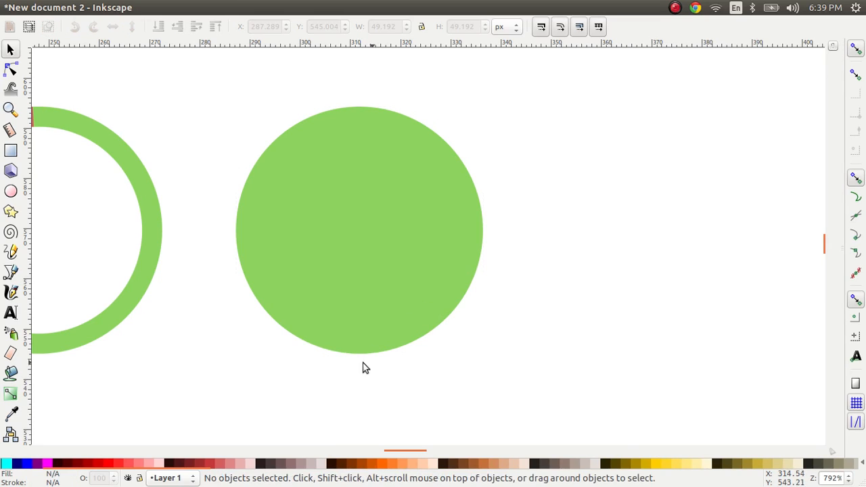
Select the green disc and move it onto the two-tone ring for comparison
click(360, 230)
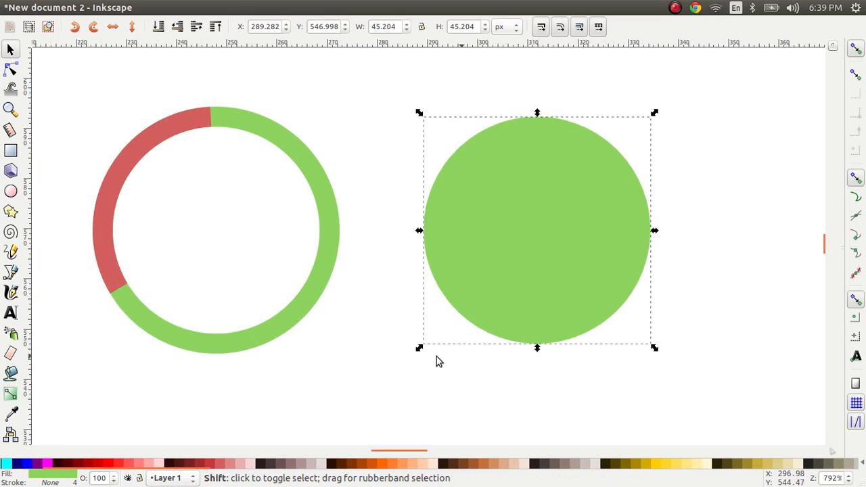
drag(537, 230, 277, 230)
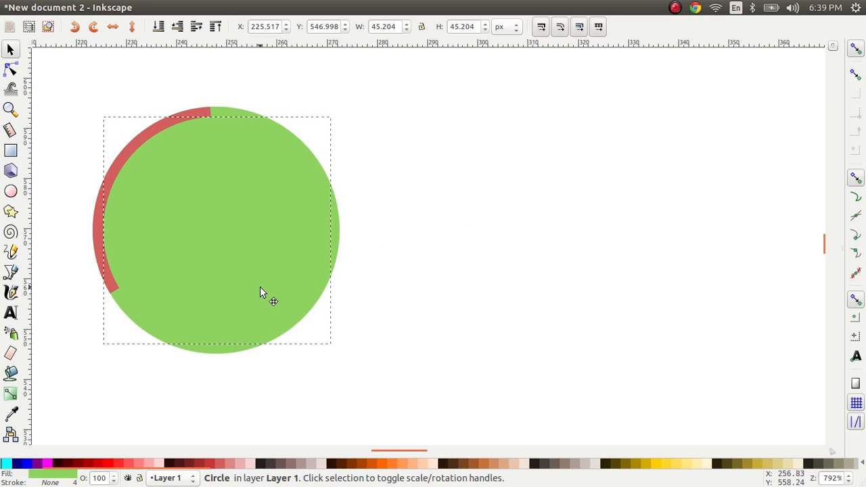
click(274, 291)
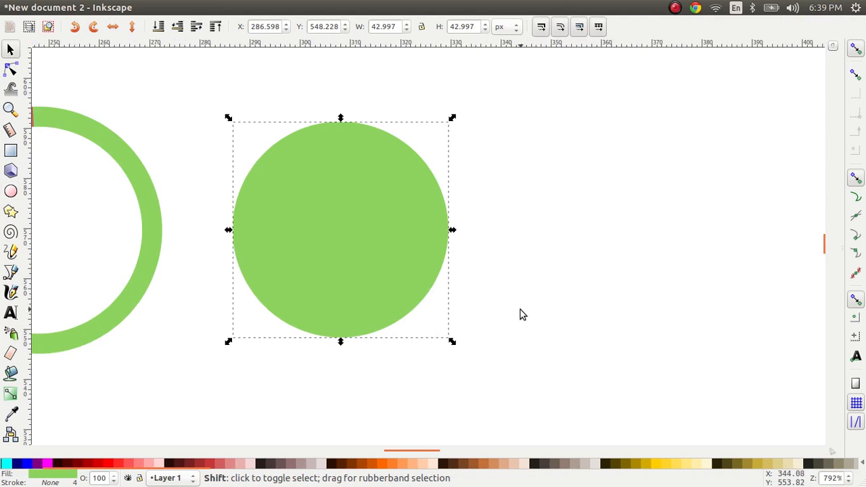
mouse_move(454, 312)
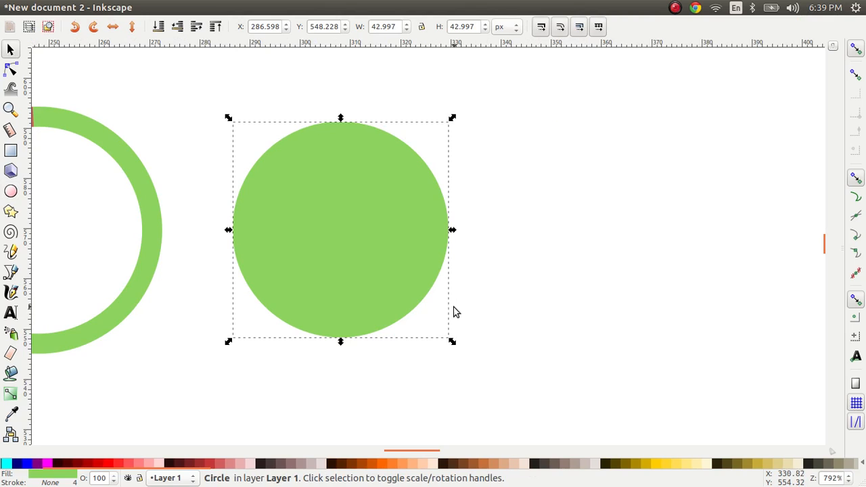
mouse_move(461, 264)
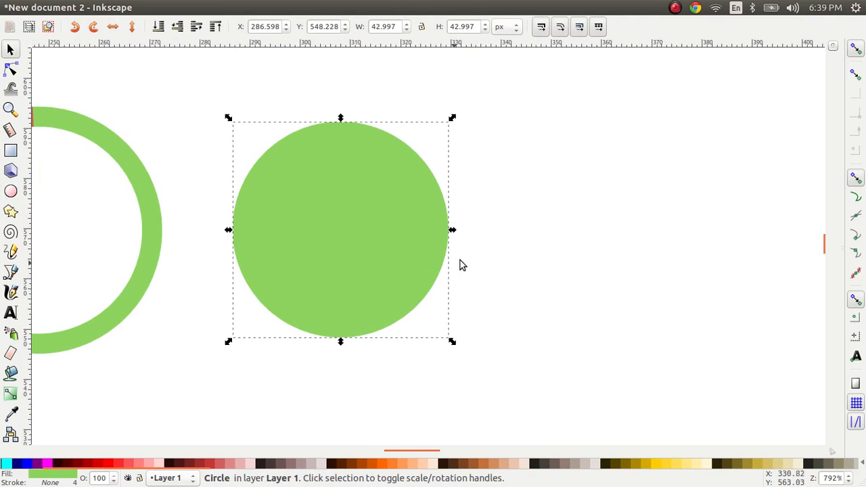
mouse_move(421, 289)
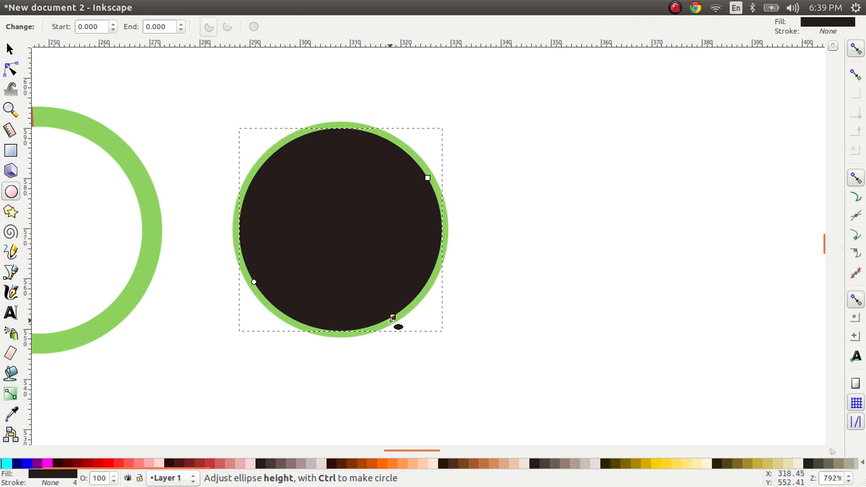
Select a tool from the toolbox for the dark inner circle
click(10, 49)
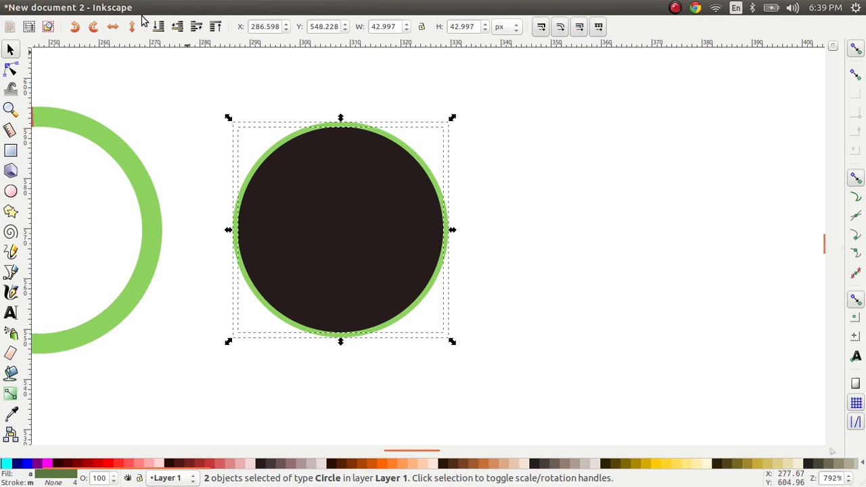
Subtract the dark circle from the green disc with Path > Difference and edit the ring's nodes
click(197, 7)
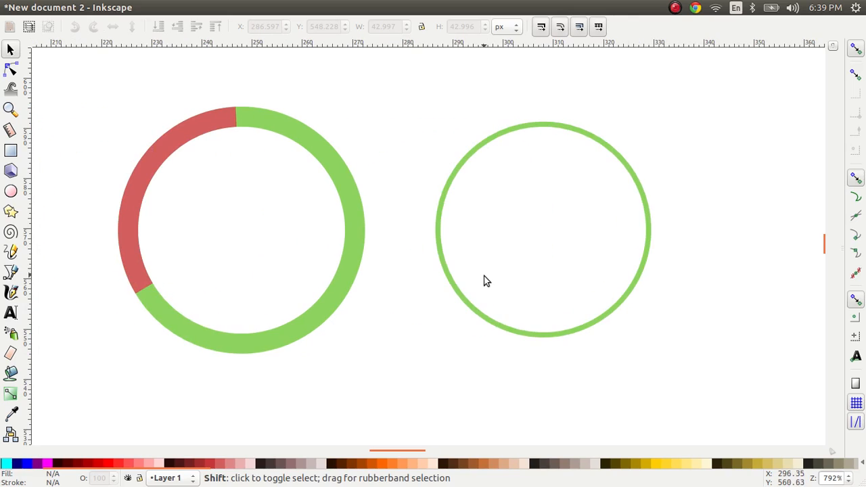
click(10, 69)
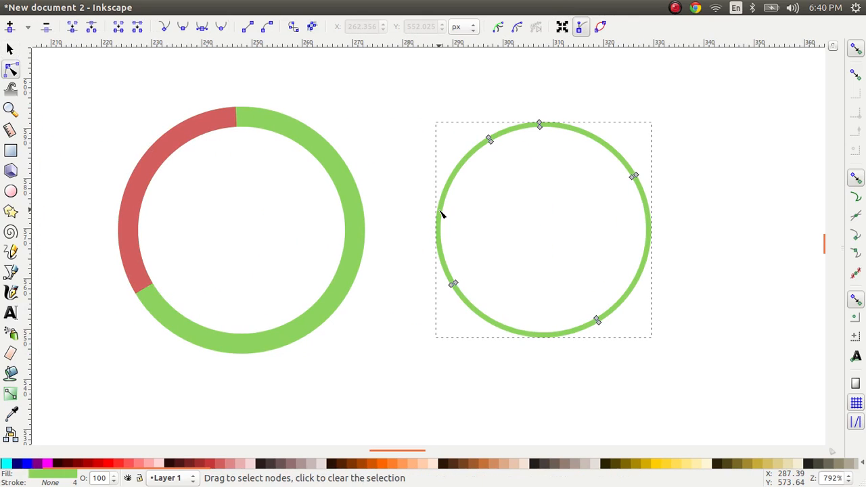
scroll(right, 3)
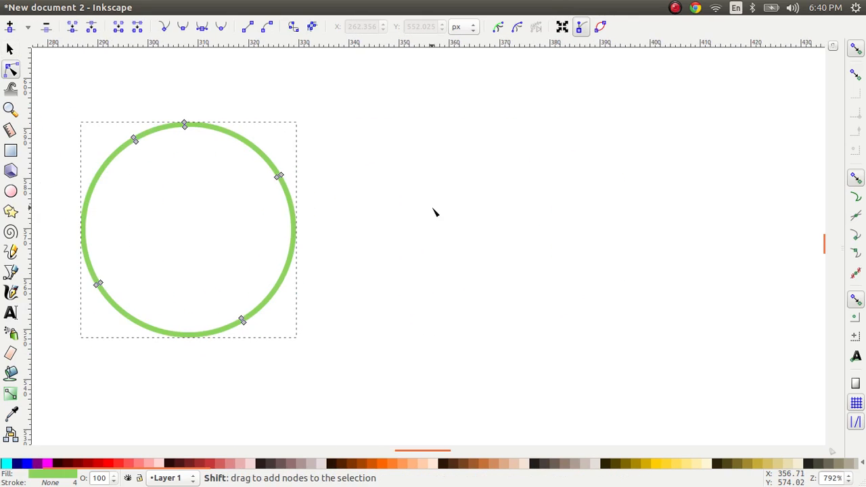
Add a linear gradient to the thin ring, angled upper-left to lower-right, ending green
click(12, 394)
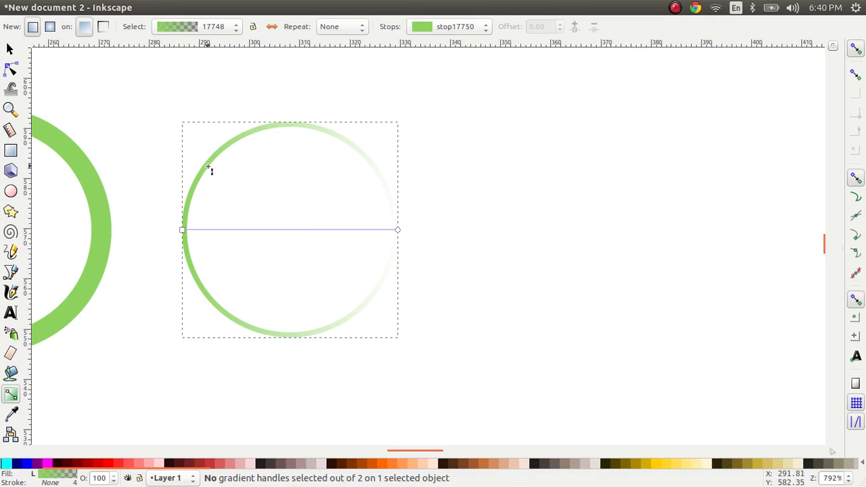
drag(181, 229, 198, 195)
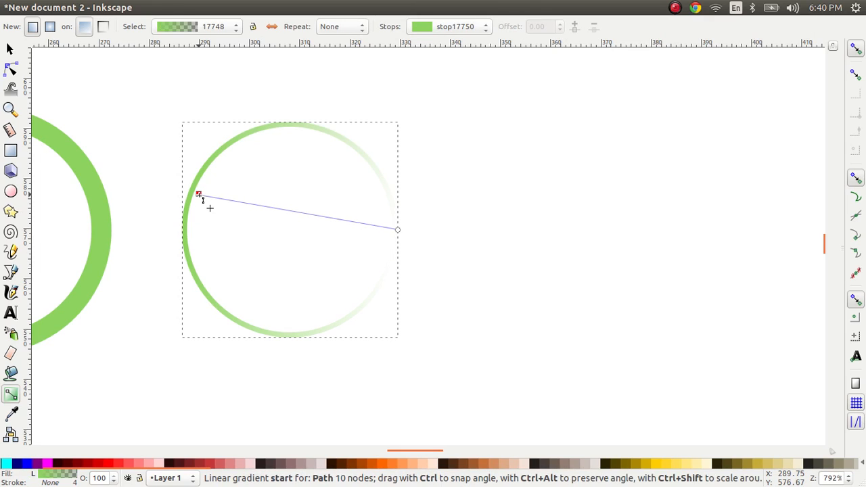
drag(199, 195, 205, 173)
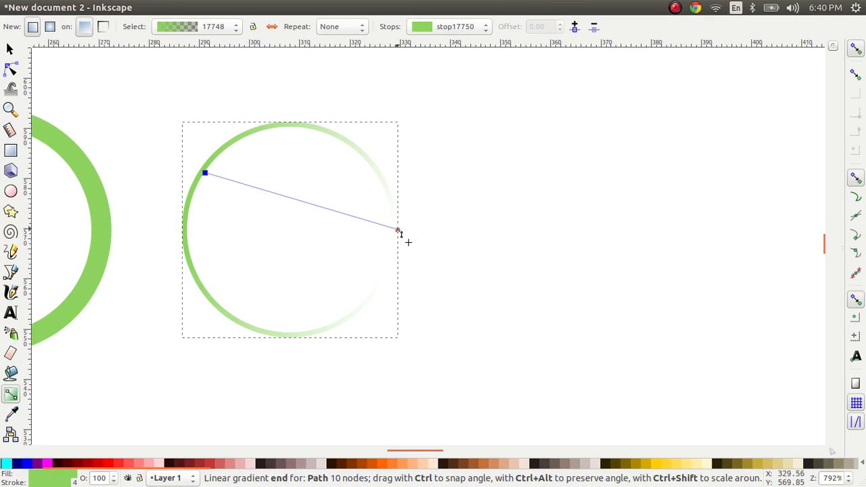
drag(397, 230, 424, 318)
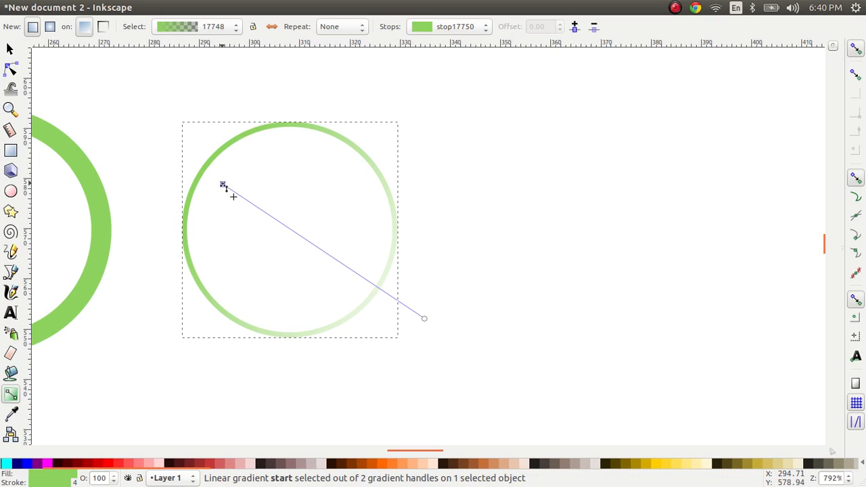
mouse_move(210, 463)
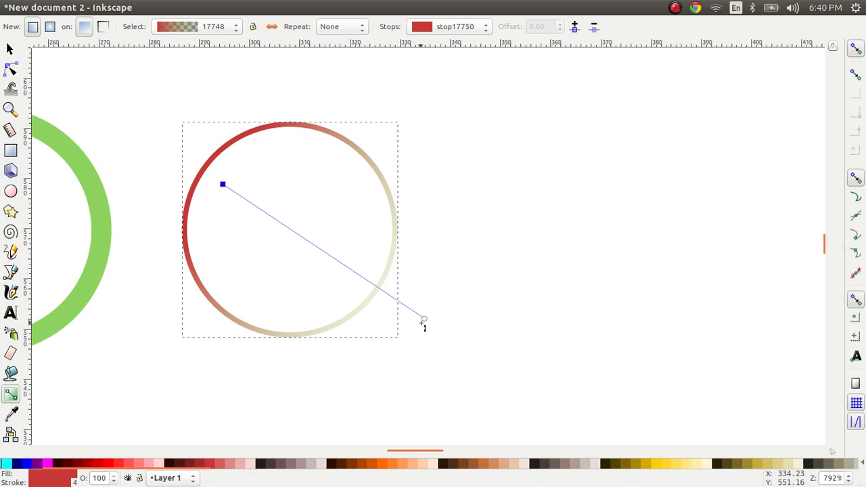
click(423, 318)
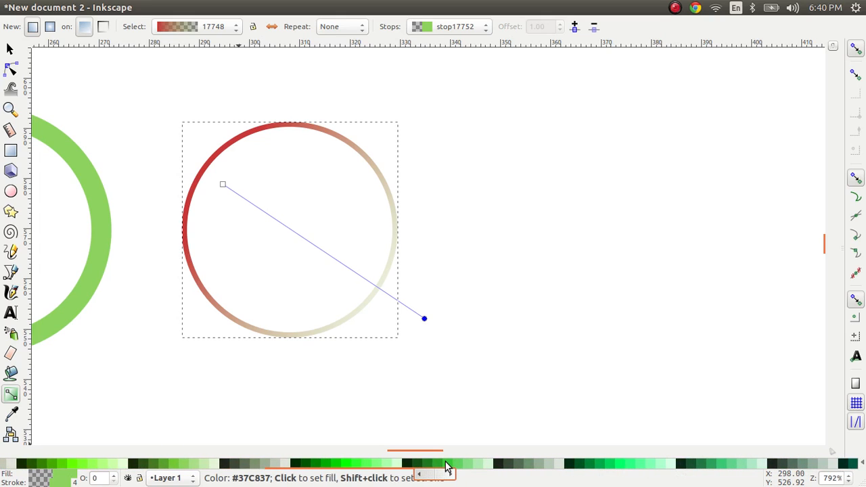
click(447, 464)
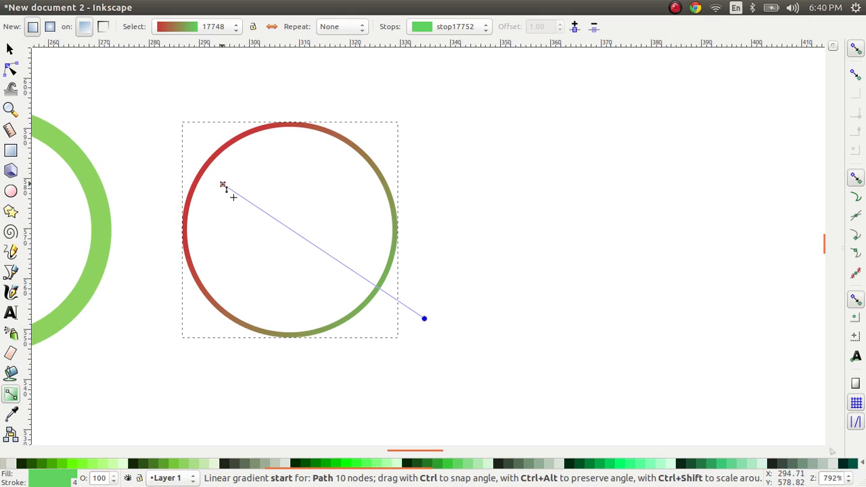
Widen the gradient handles beyond the ring's upper left and lower right, then place it
drag(223, 186, 163, 144)
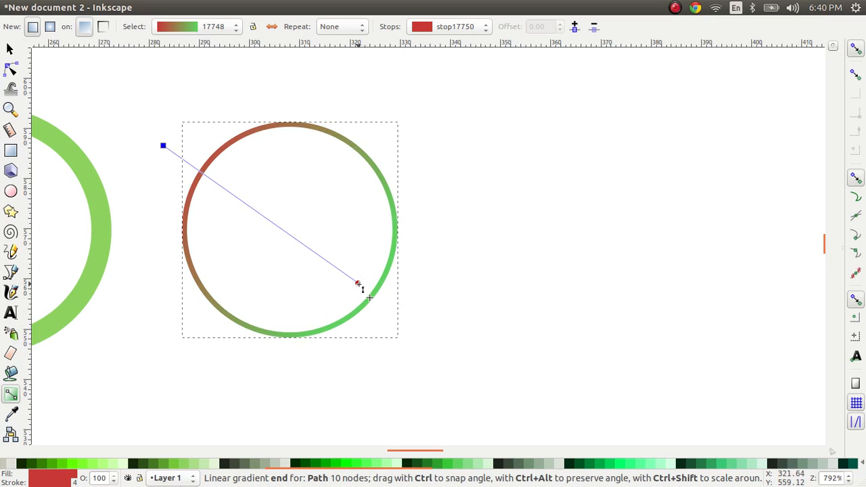
drag(358, 283, 380, 303)
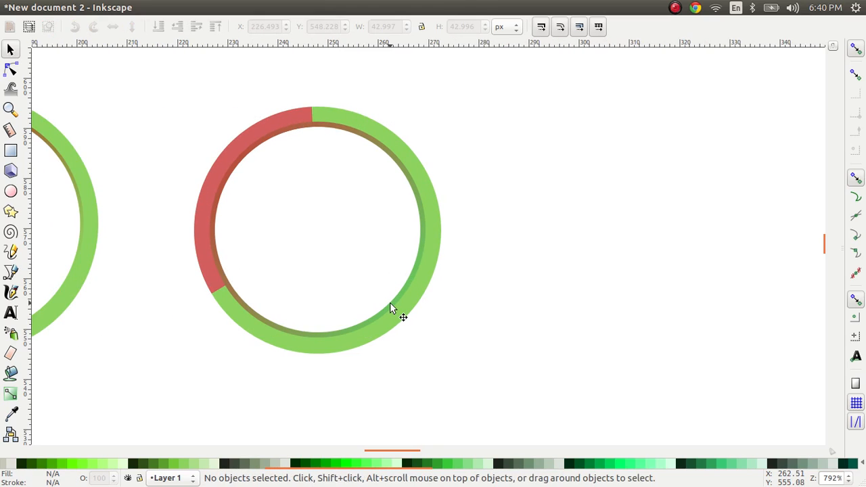
click(391, 310)
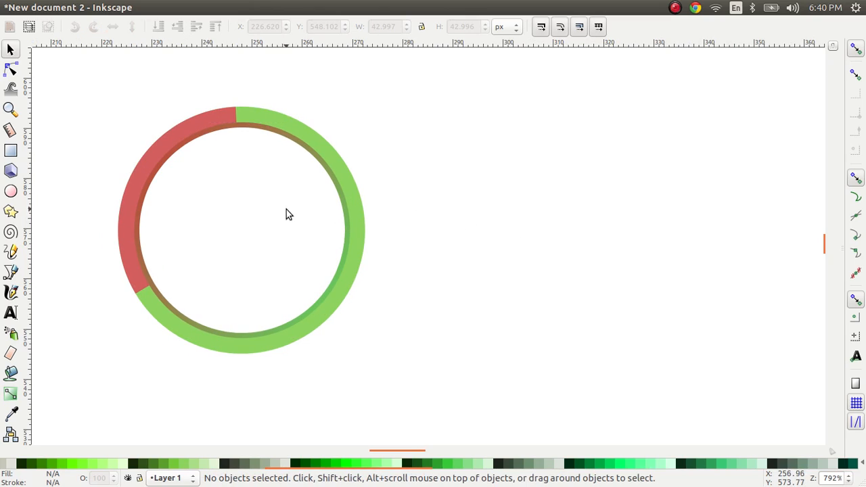
mouse_move(166, 173)
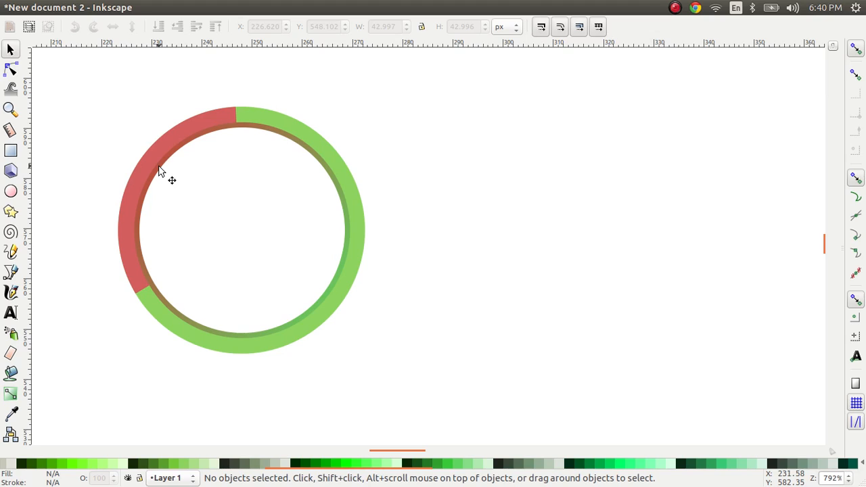
click(10, 69)
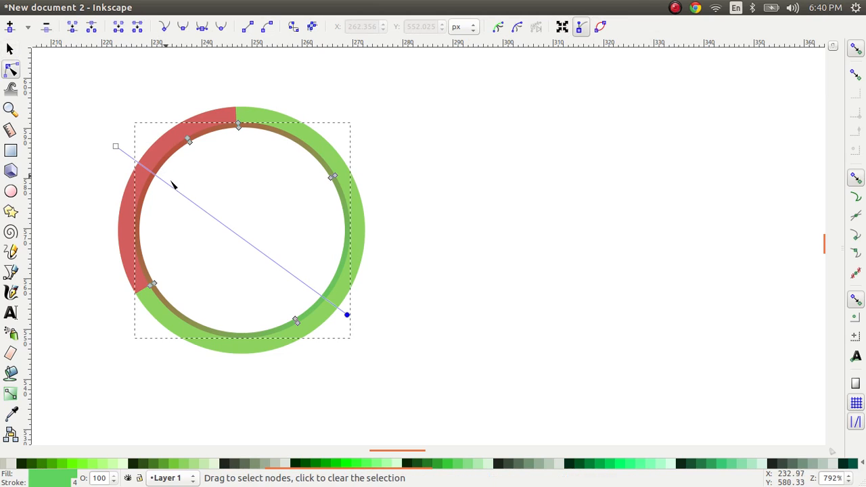
drag(347, 315, 367, 256)
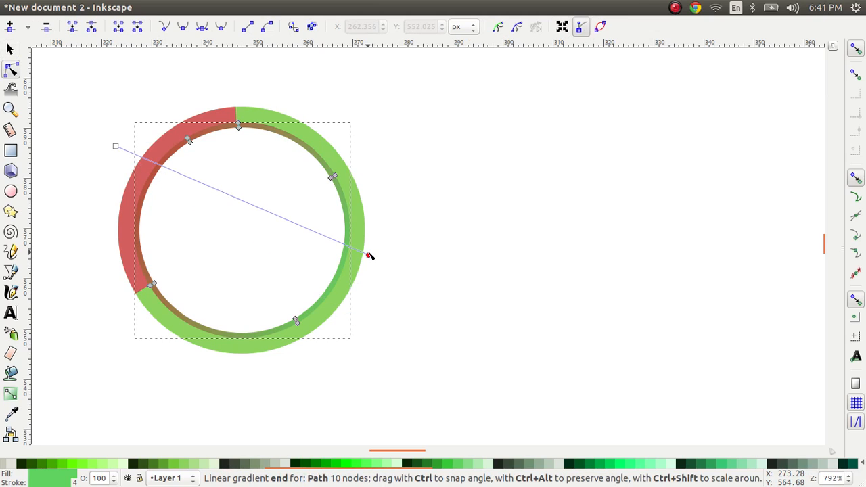
drag(369, 256, 328, 156)
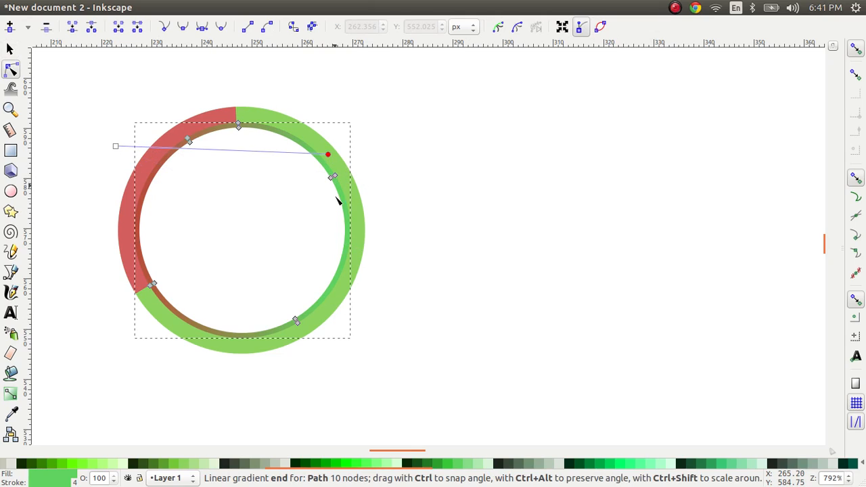
drag(327, 155, 247, 350)
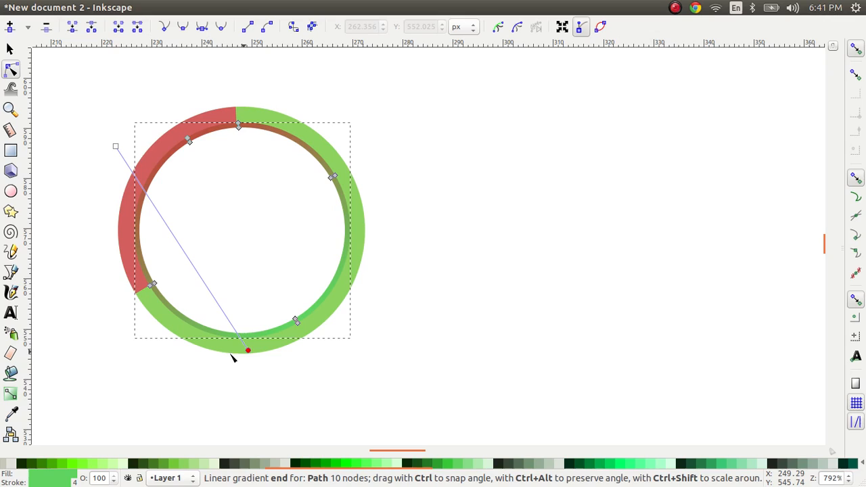
drag(247, 350, 152, 204)
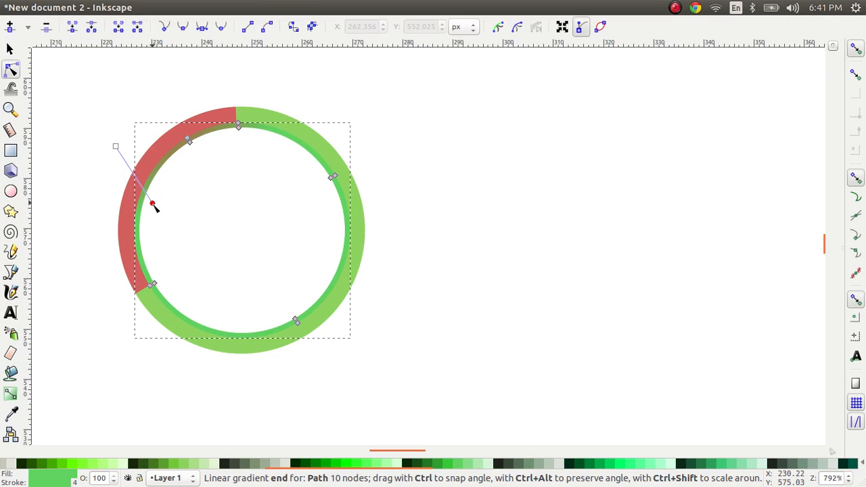
drag(153, 204, 305, 330)
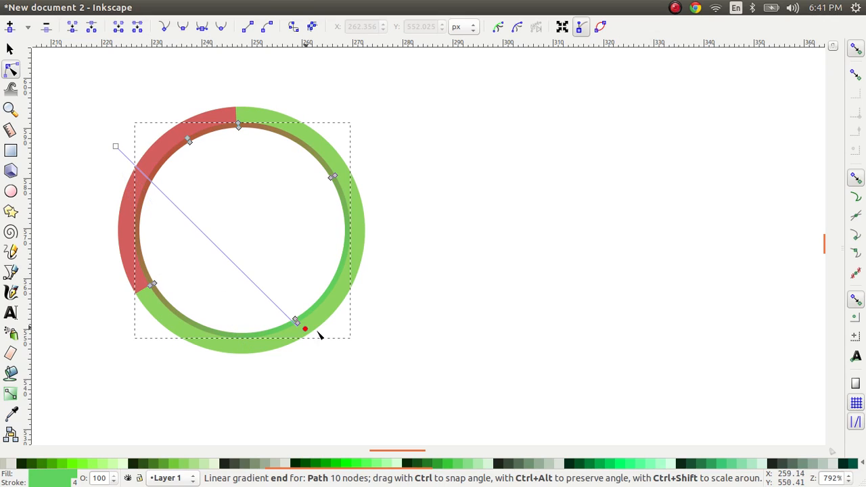
drag(305, 329, 371, 300)
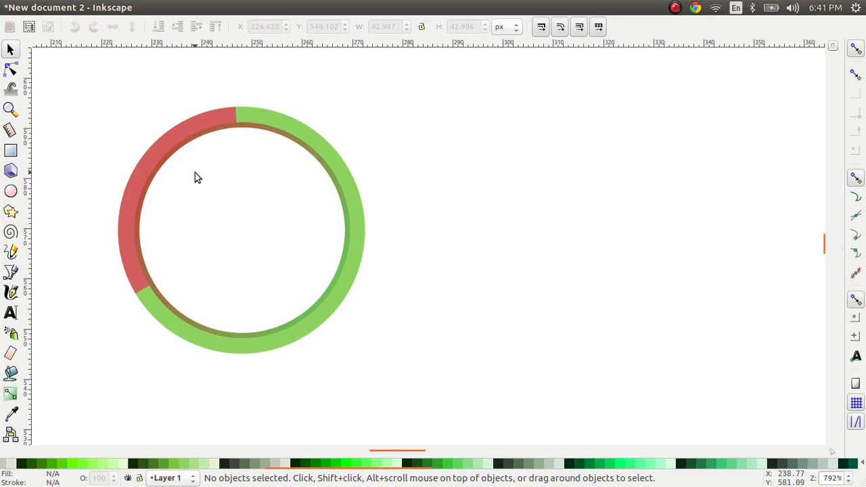
mouse_move(298, 282)
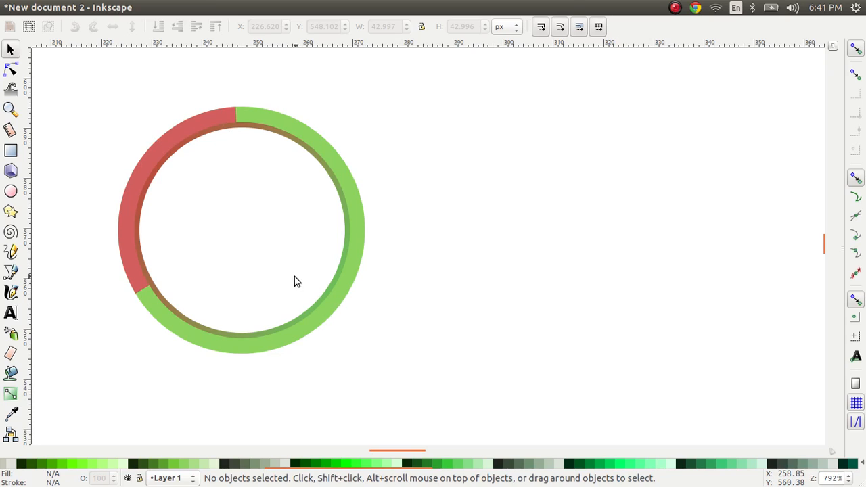
mouse_move(272, 266)
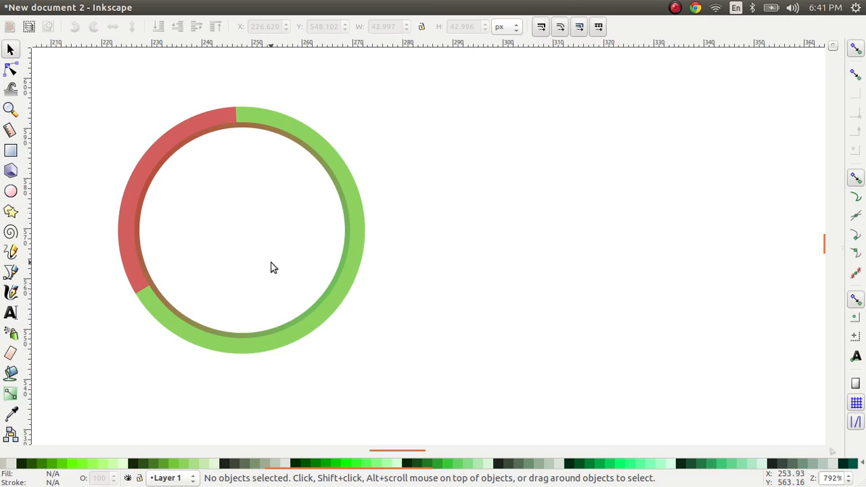
mouse_move(402, 294)
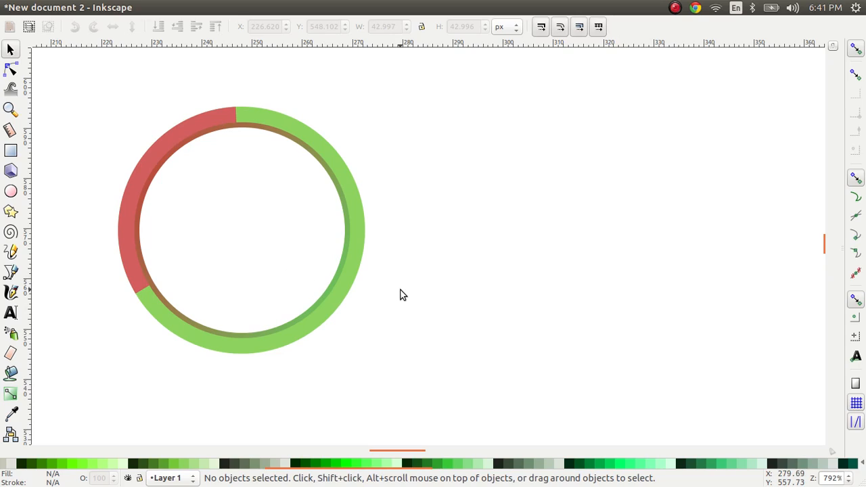